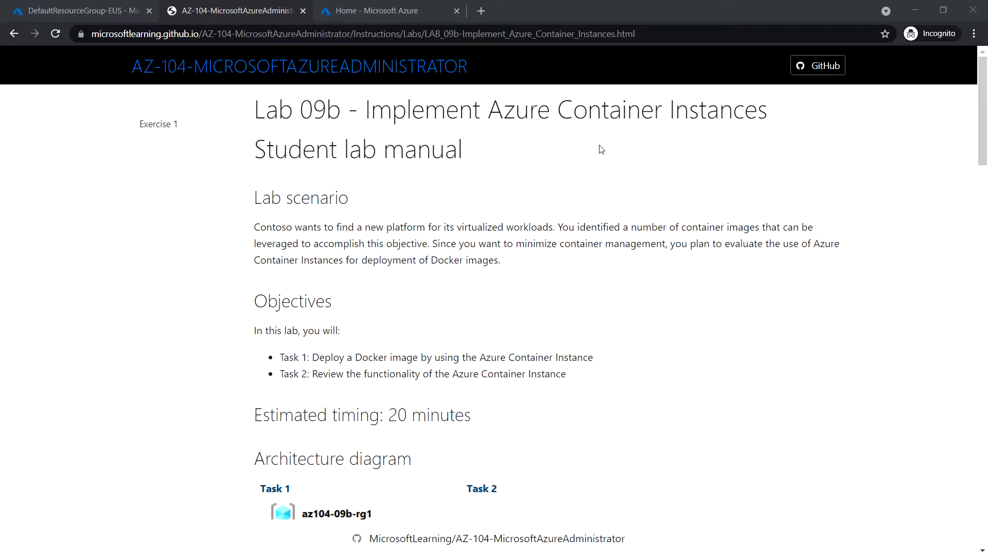
# - Dismiss the Notifications pane and return to the Azure portal home page via the breadcrumbs
pyautogui.scroll(-3)
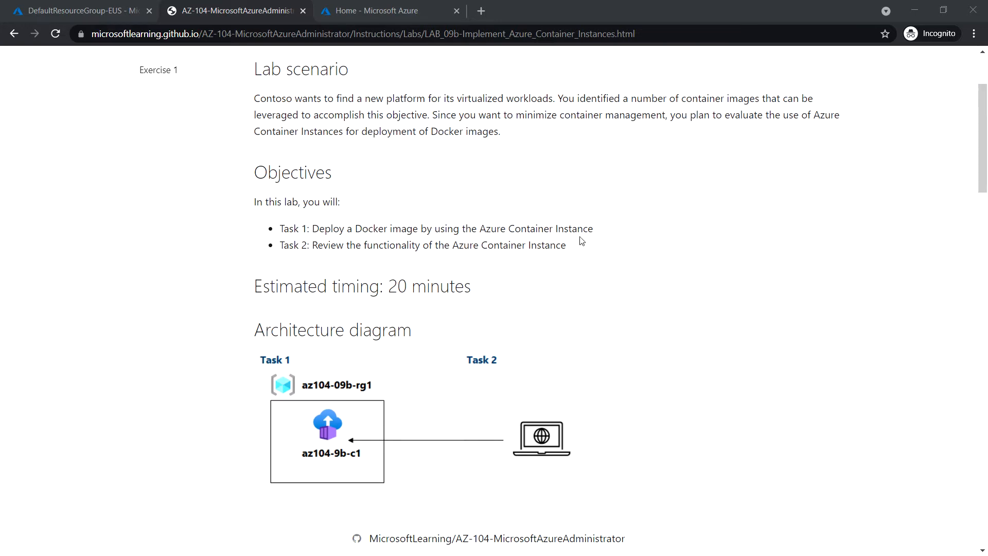
pyautogui.scroll(-3)
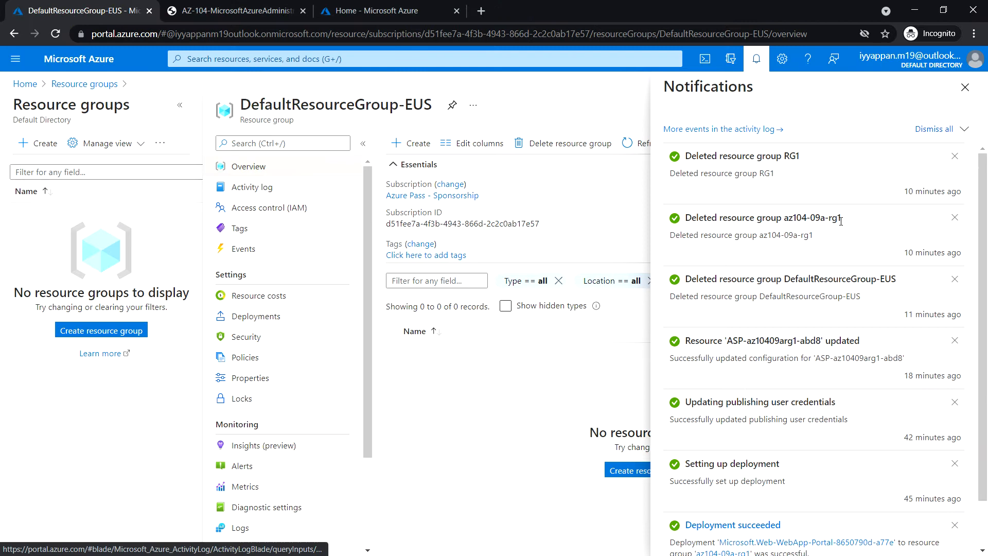
pyautogui.moveTo(168, 240)
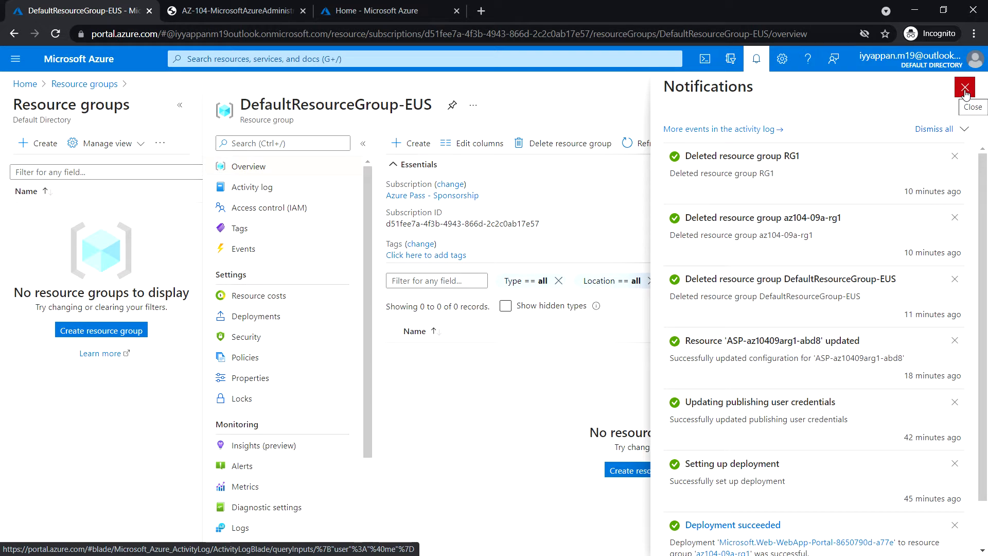
pyautogui.click(964, 86)
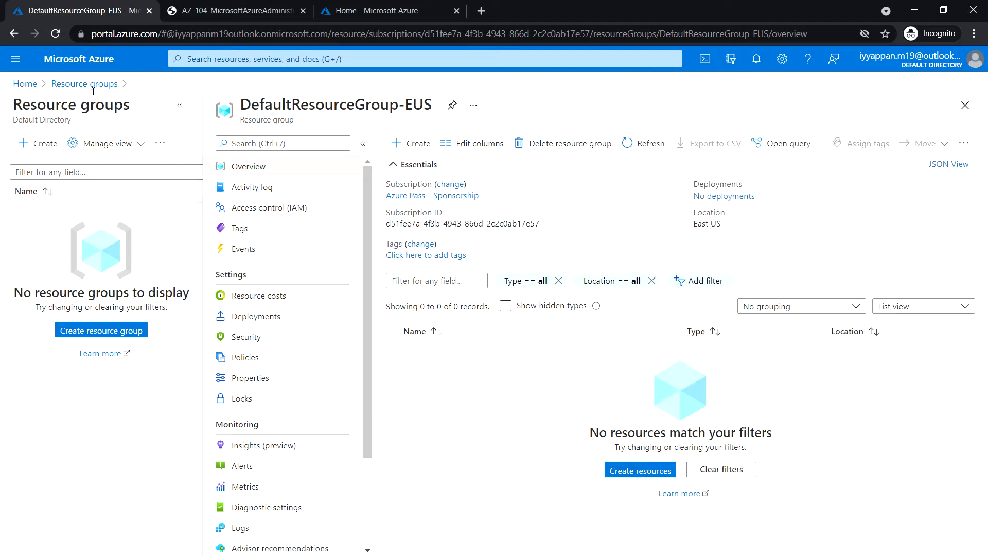
pyautogui.click(83, 83)
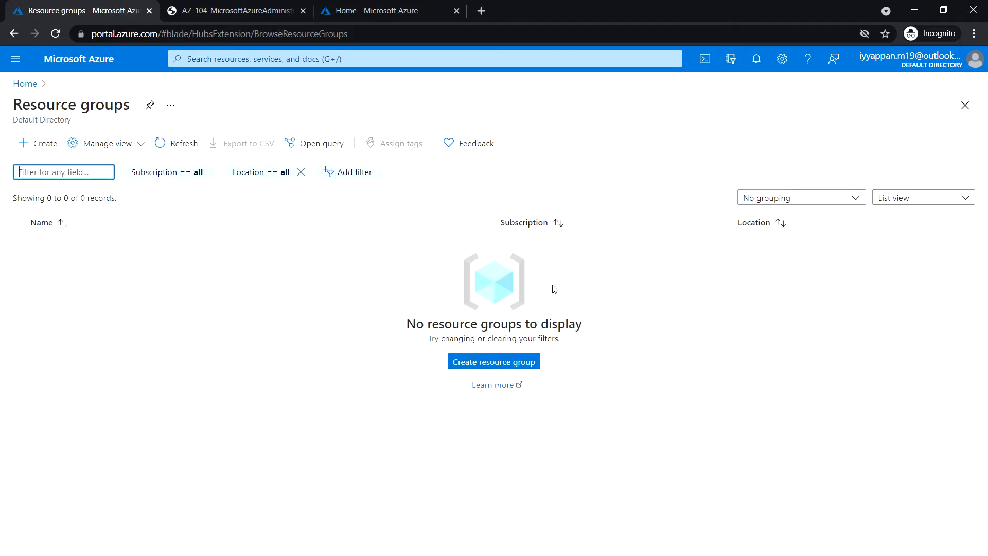
pyautogui.click(80, 59)
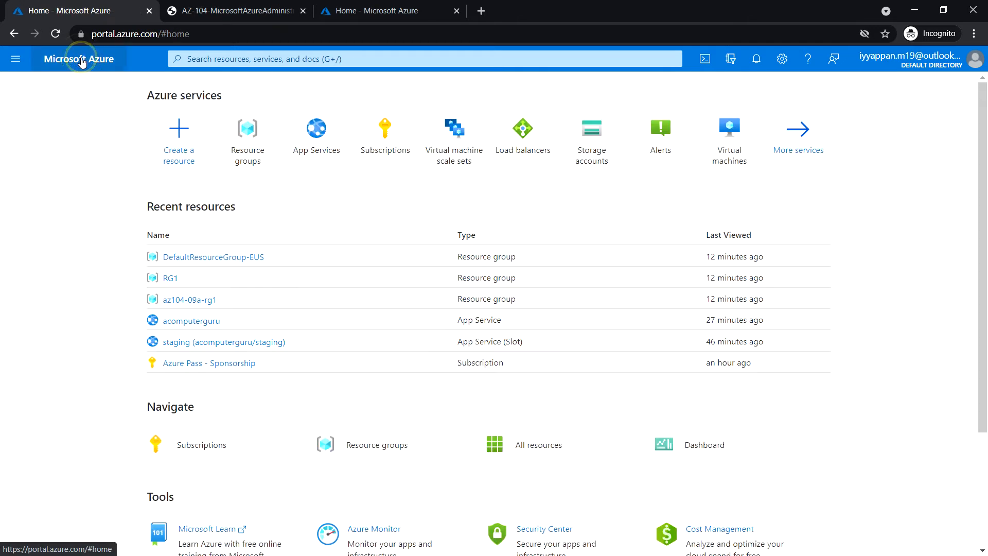
pyautogui.moveTo(894, 248)
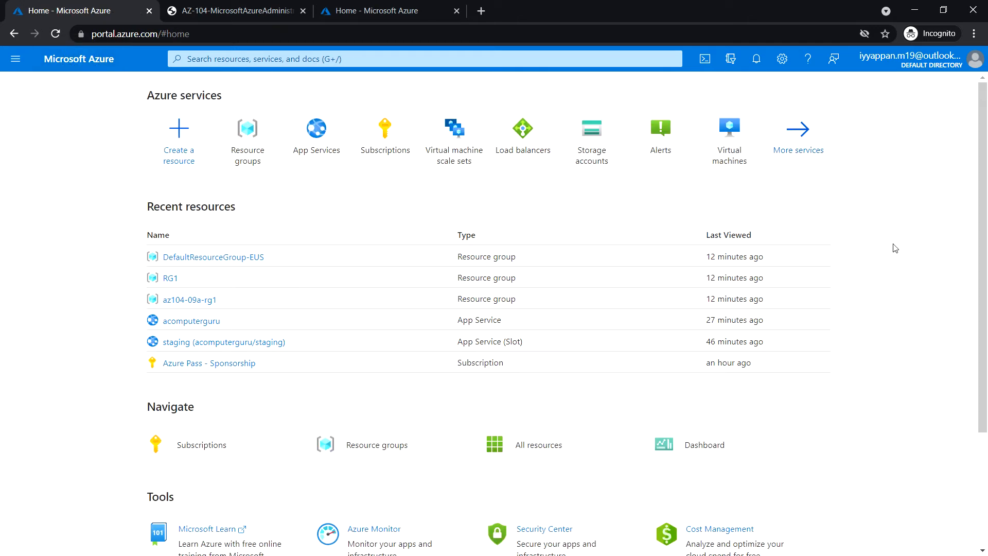
# - Find Container instances from the search bar and begin creating a new container instance
pyautogui.click(422, 58)
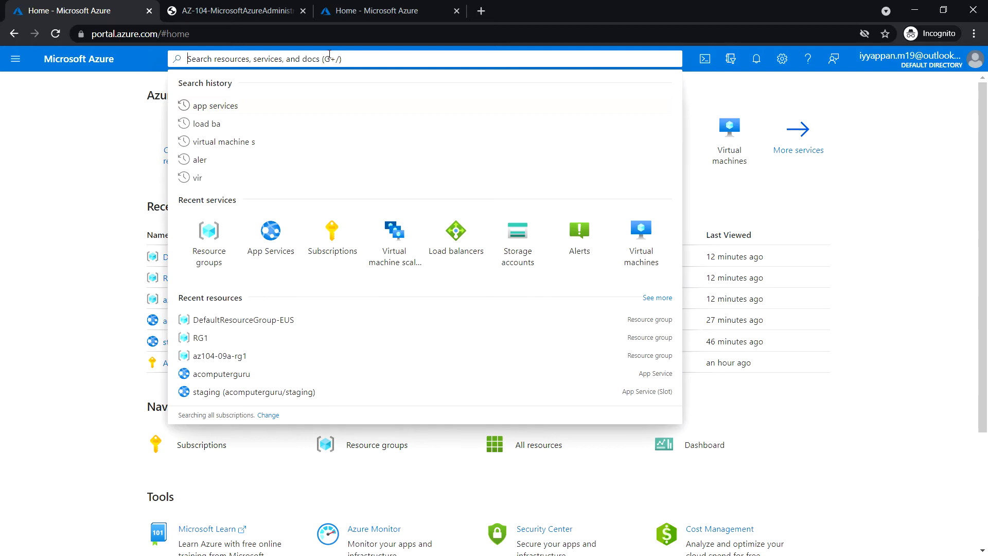
pyautogui.write('container')
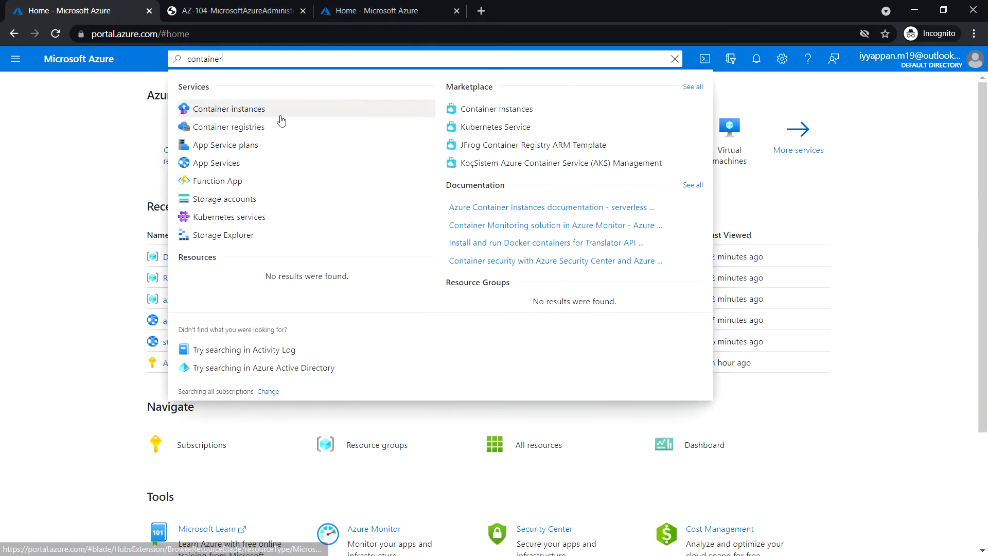
pyautogui.click(229, 109)
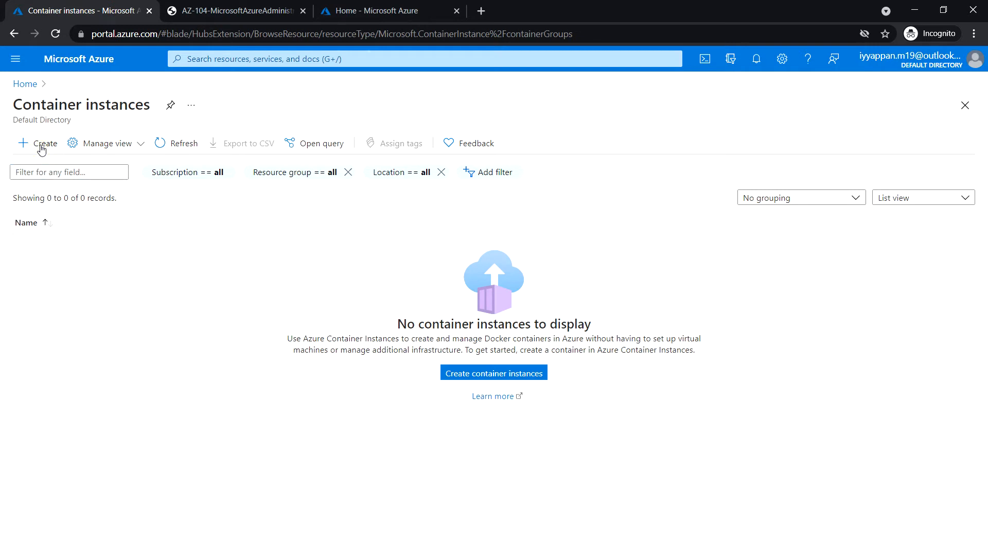
pyautogui.click(40, 143)
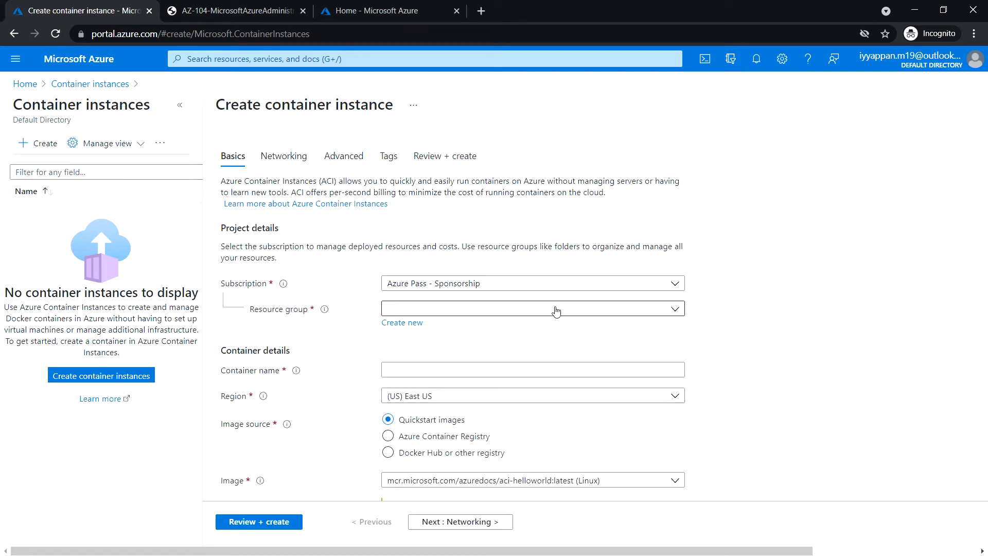
# - Create resource group az104-09b-rg1 and enter container name az104-9b-c1 on the Basics tab
pyautogui.click(401, 322)
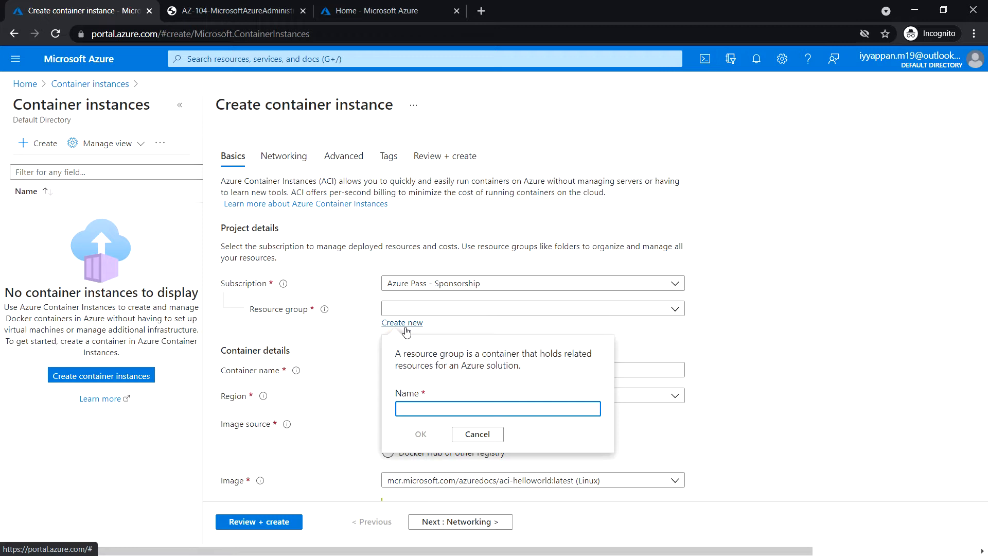
pyautogui.write('az104-')
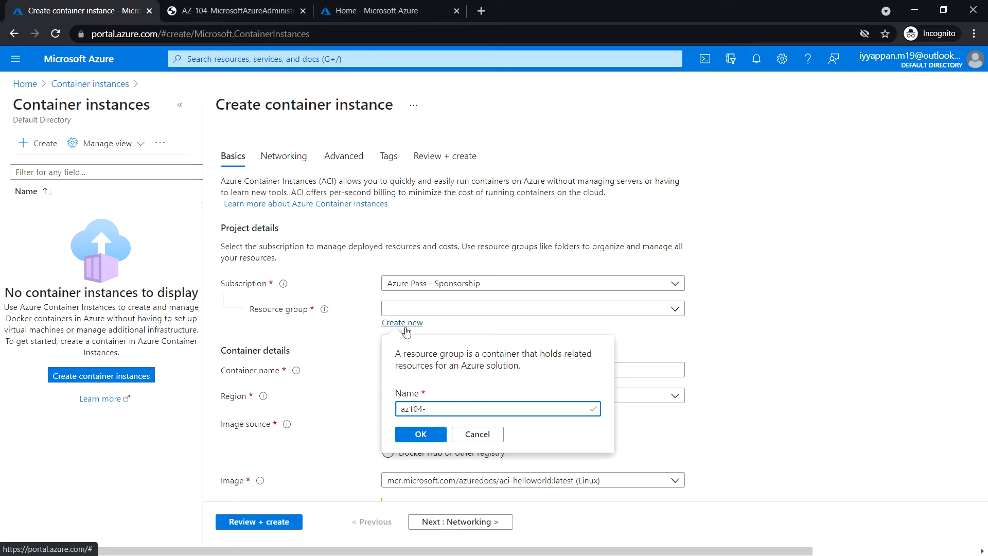
pyautogui.write('09b-rg1')
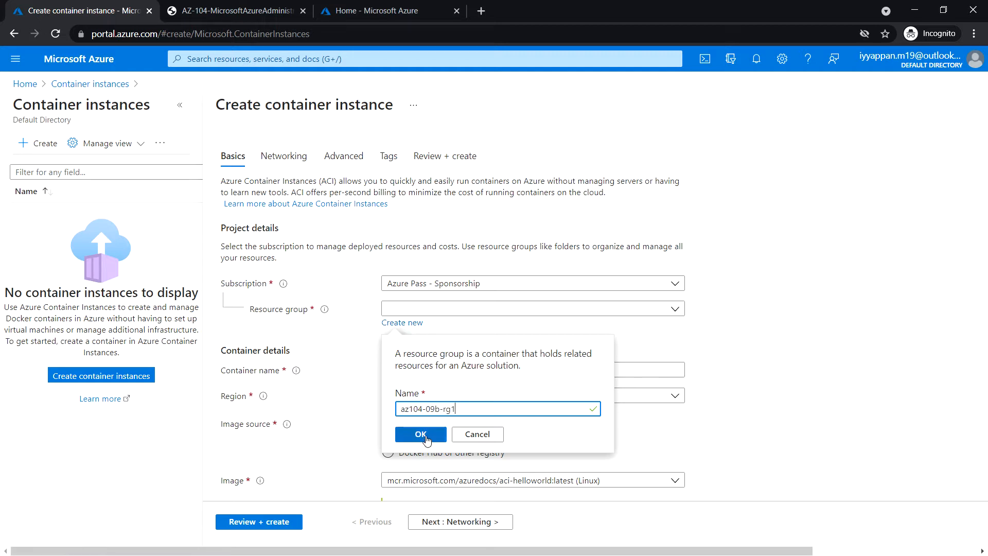
pyautogui.click(420, 435)
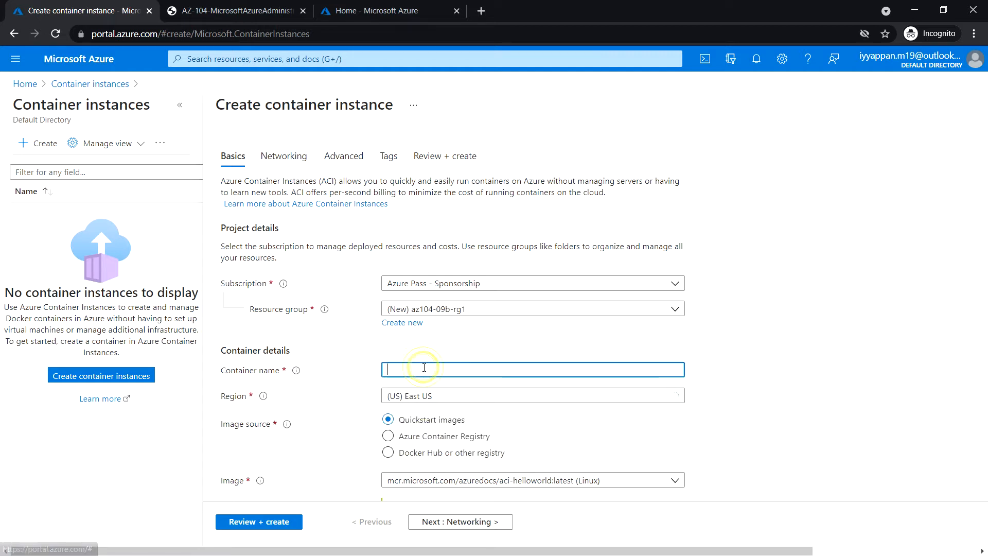
pyautogui.click(423, 368)
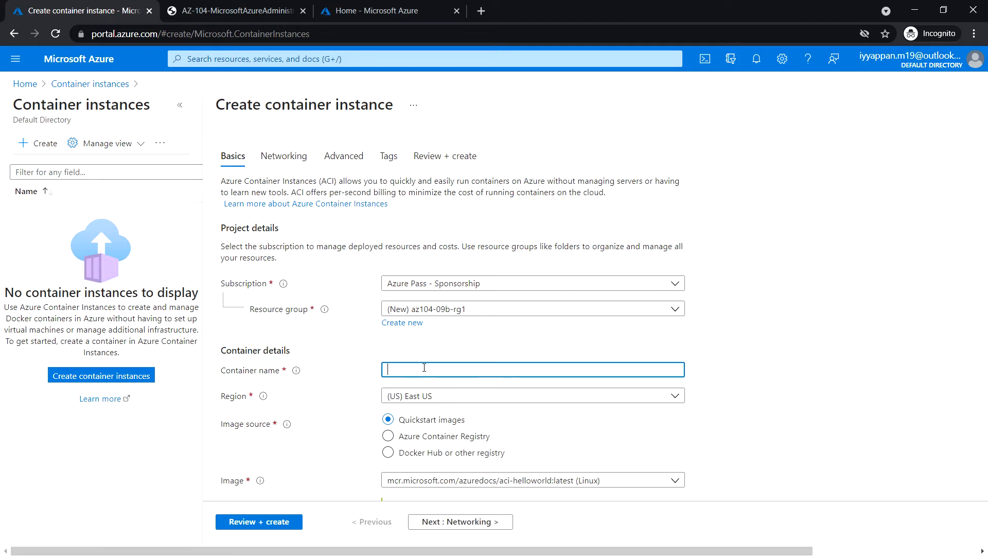
pyautogui.write('az104-9b-c1')
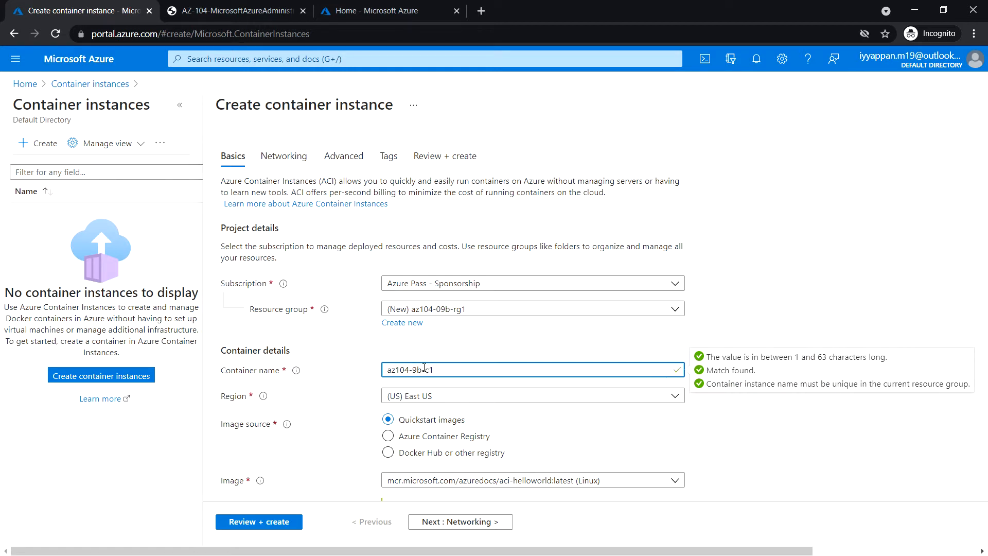
pyautogui.scroll(-3)
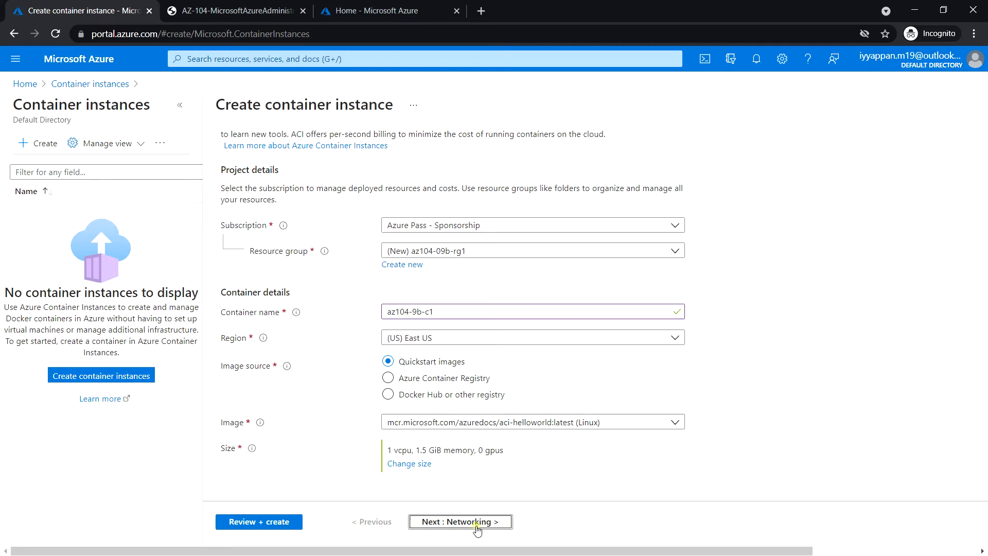
# - Set DNS name label acomputerguru on Networking, then reach Advanced with restart policy On failure
pyautogui.click(459, 520)
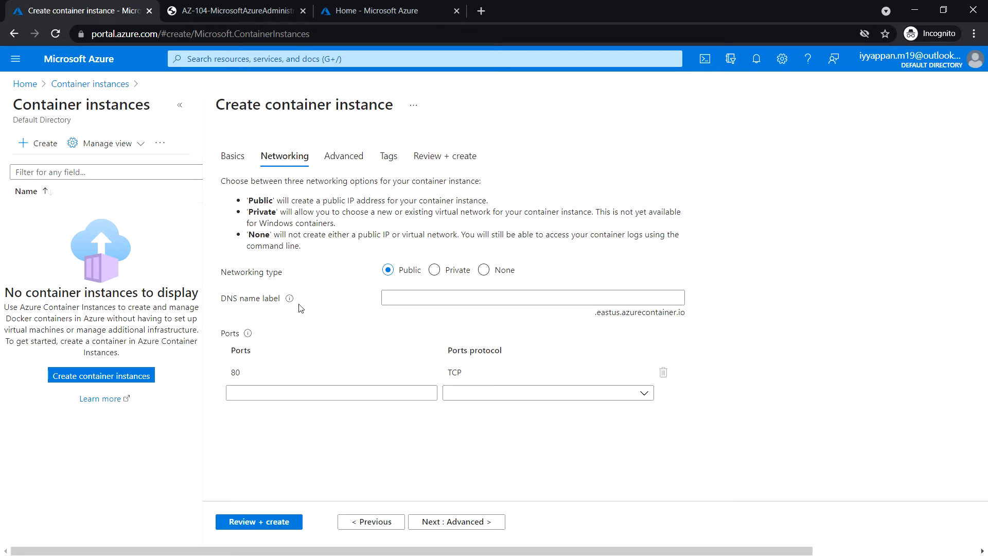
pyautogui.click(532, 297)
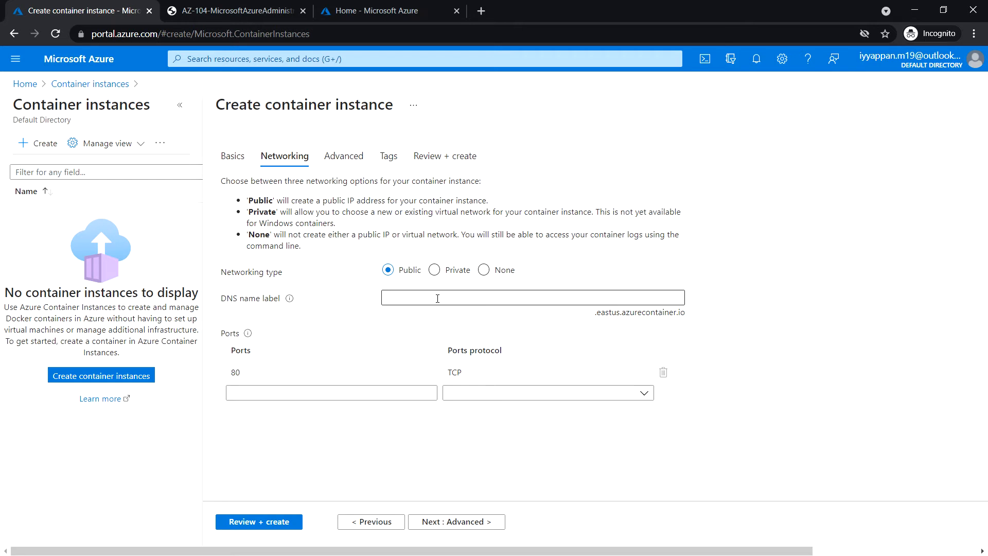
pyautogui.click(532, 296)
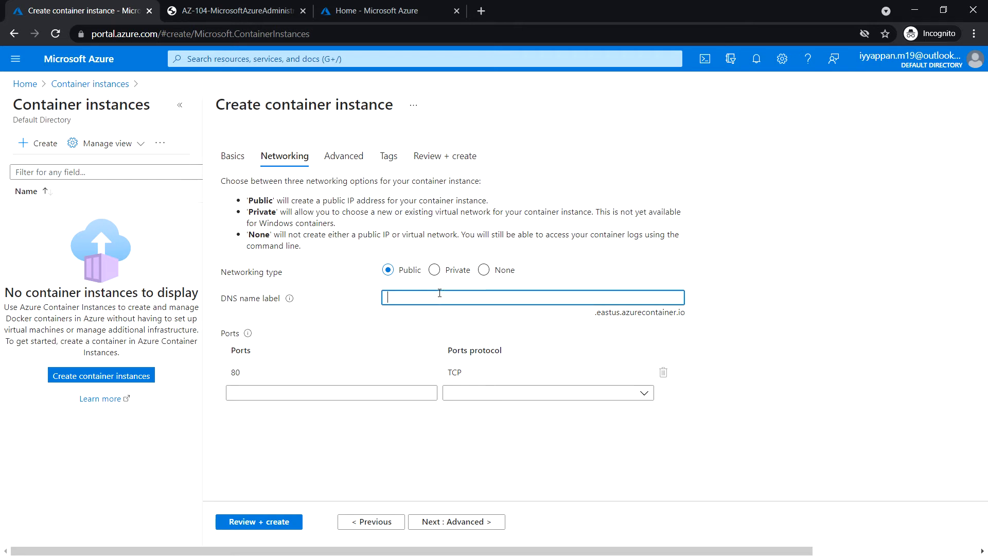
pyautogui.write('acomputerguru')
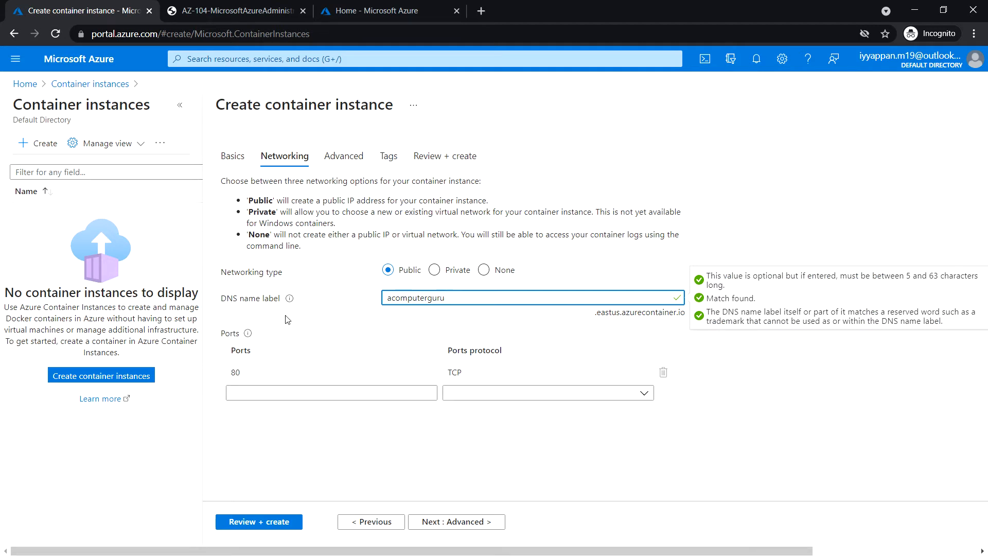
pyautogui.click(343, 156)
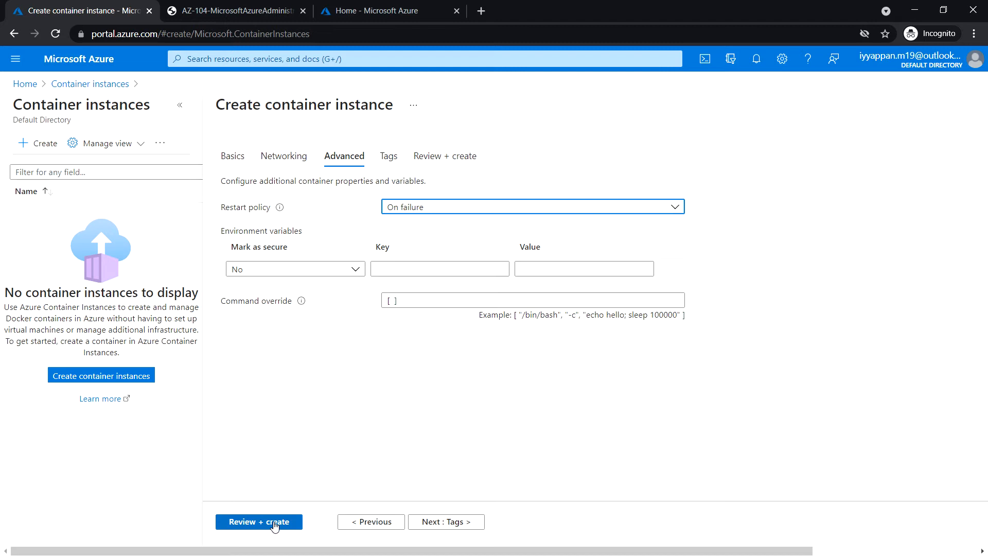
# - Pass Review + create validation and create the container instance, waiting for deployment to complete
pyautogui.click(258, 521)
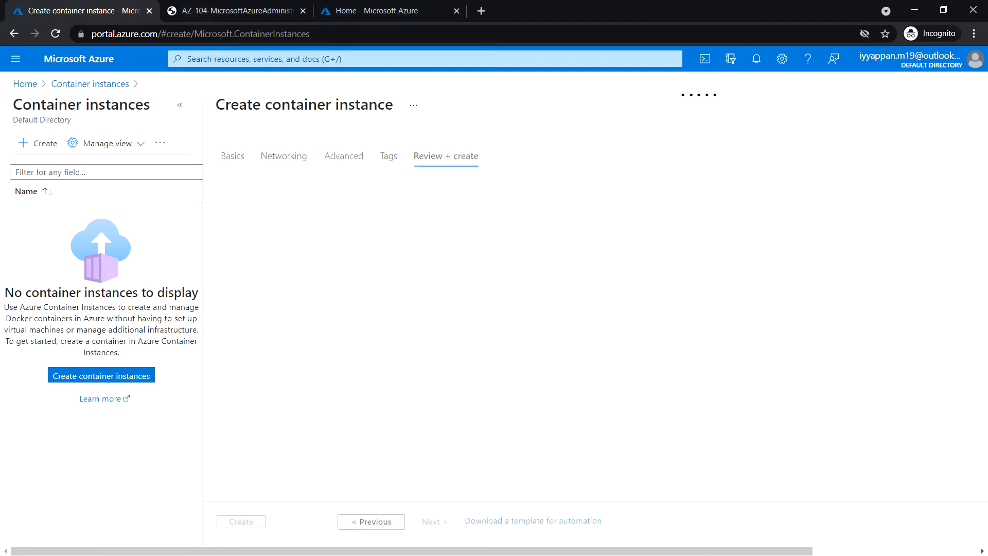
pyautogui.click(445, 155)
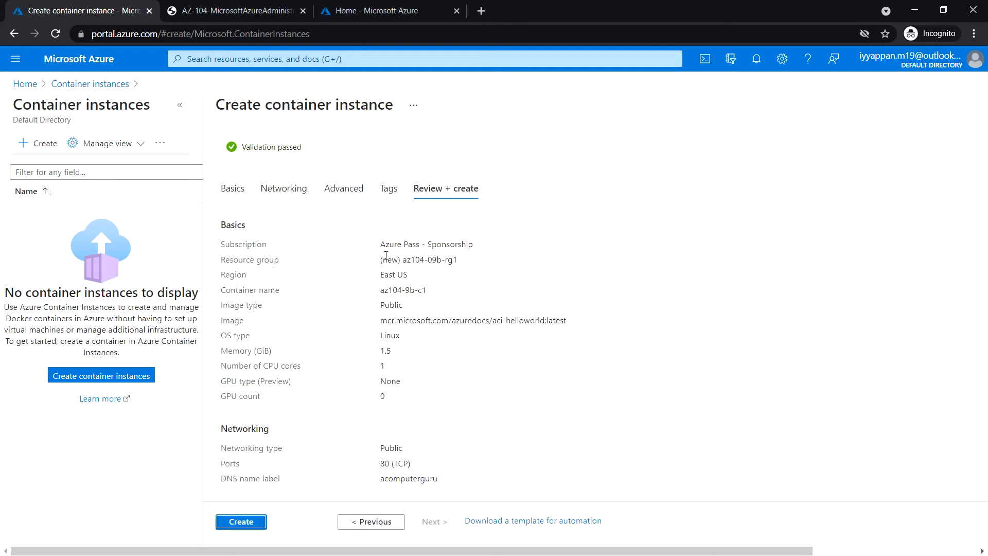
pyautogui.click(240, 522)
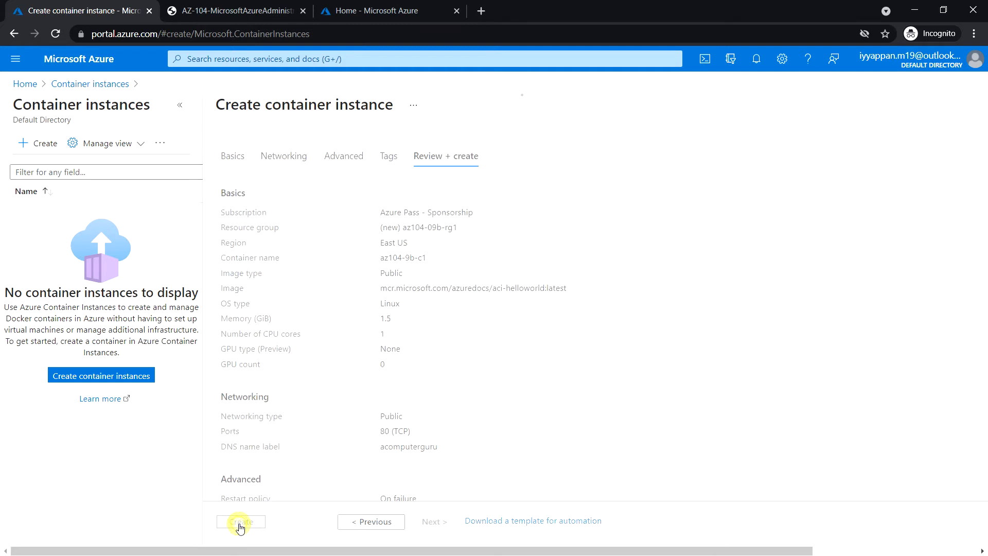
pyautogui.click(240, 521)
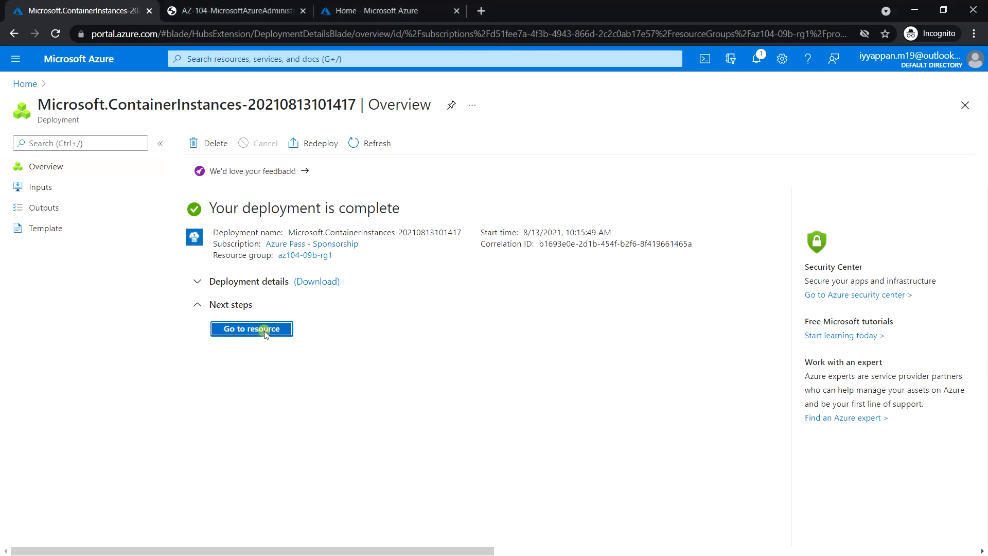
# - Go to the az104-9b-c1 resource, copy its FQDN, and open a new browser tab
pyautogui.click(251, 329)
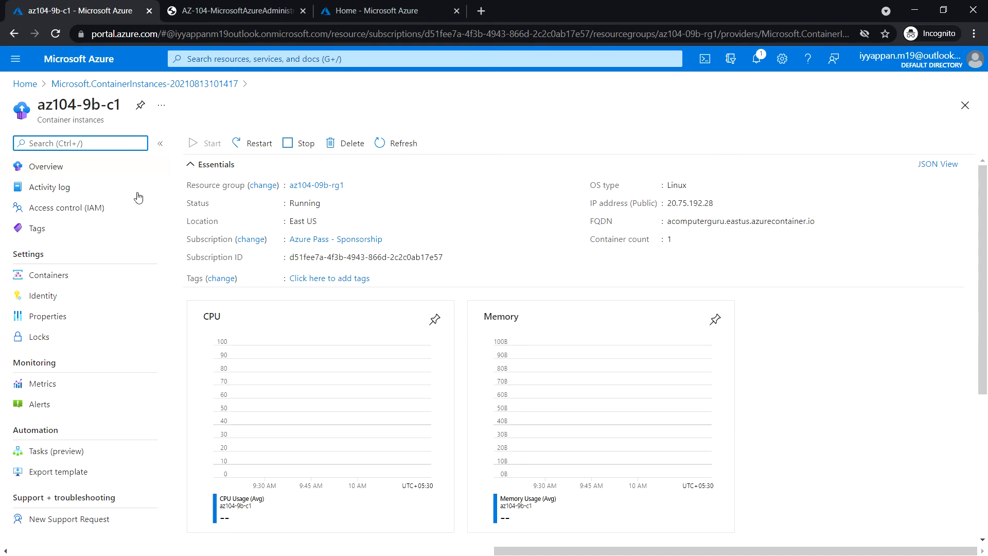
pyautogui.moveTo(190, 213)
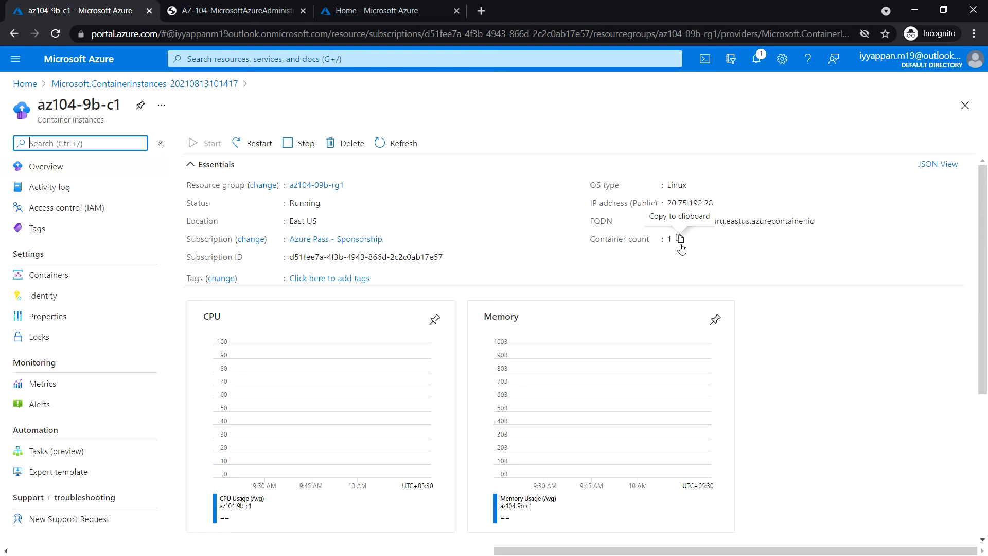
pyautogui.moveTo(644, 222)
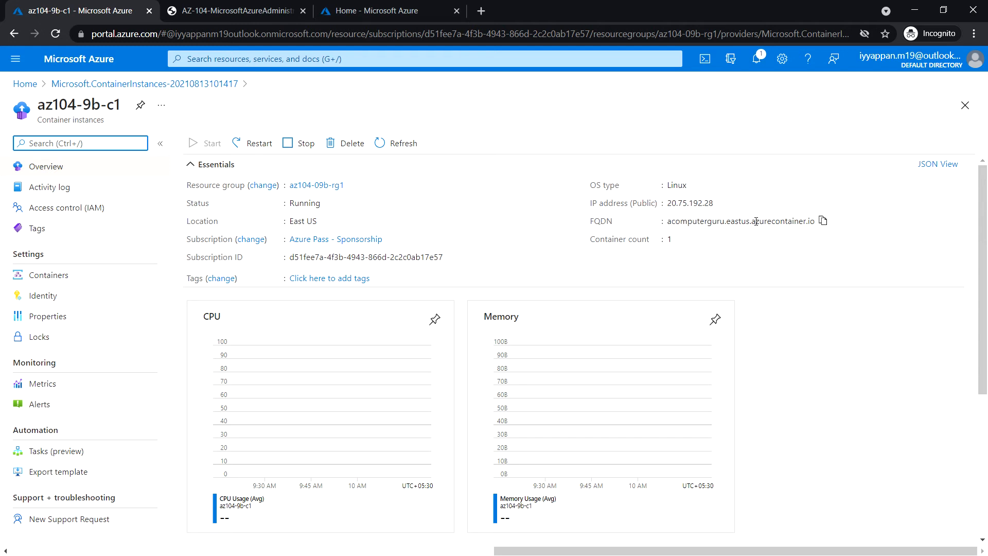
pyautogui.click(823, 221)
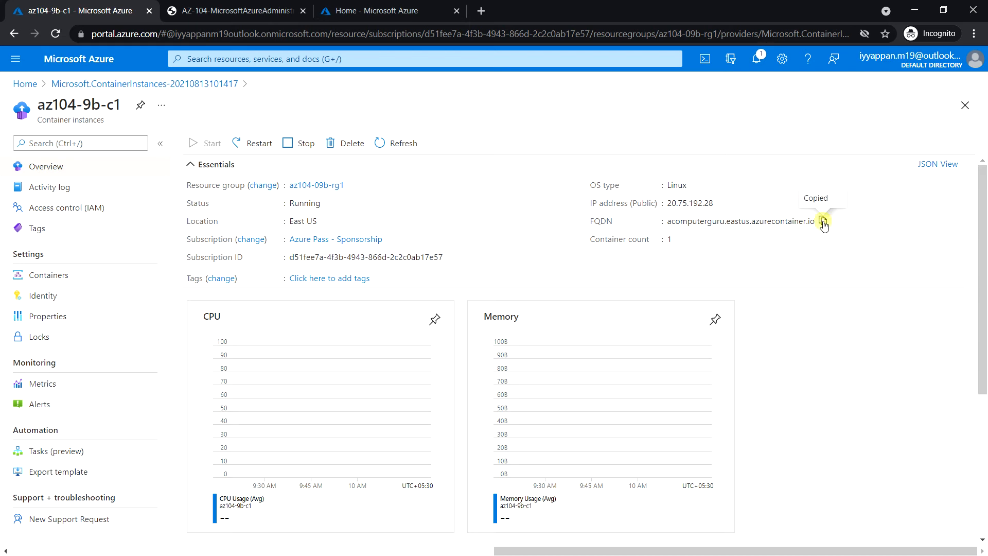
pyautogui.click(635, 10)
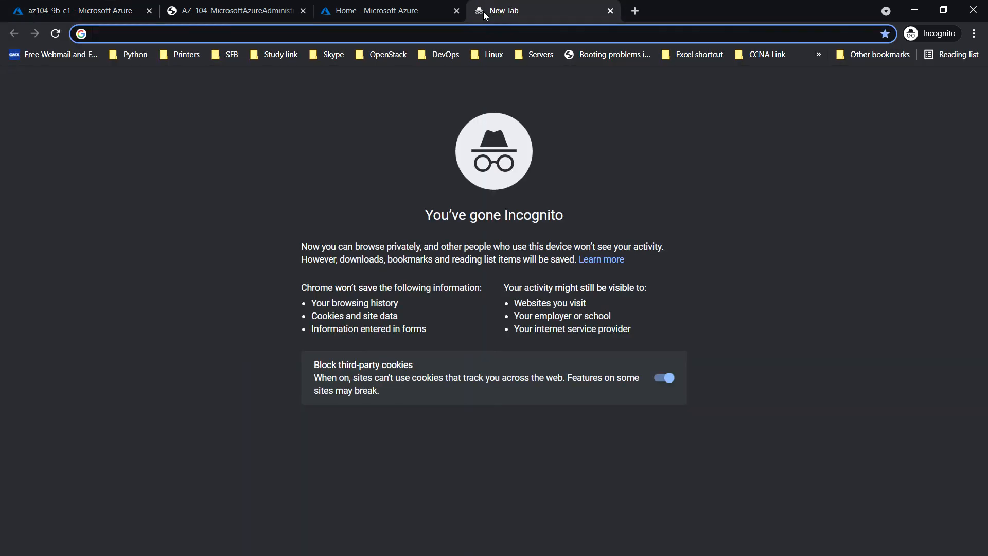
# - Browse to acomputerguru.eastus.azurecontainer.io to see the welcome page, then return to the portal tab
pyautogui.write('acomputerguru.eastus.azurecontainer.io')
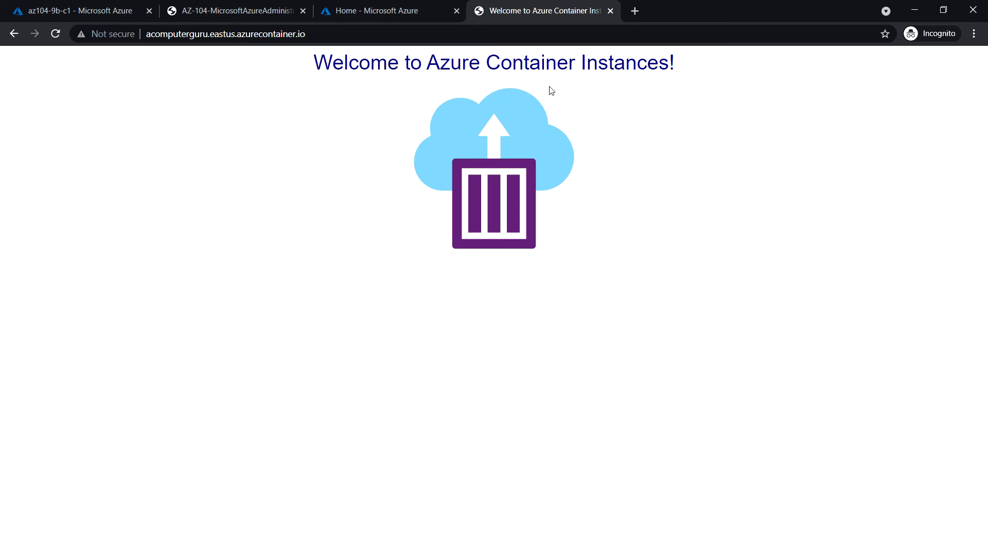
pyautogui.moveTo(540, 148)
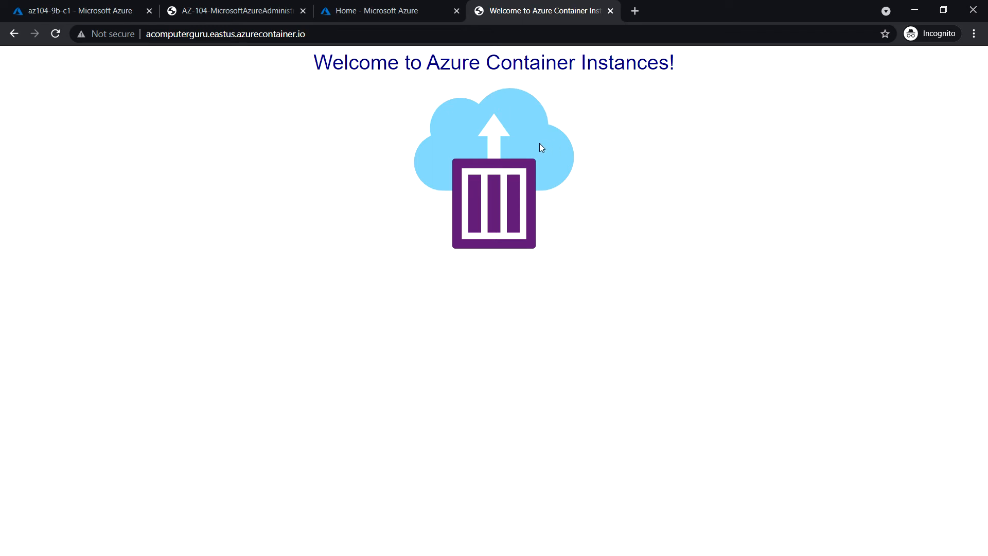
pyautogui.moveTo(378, 11)
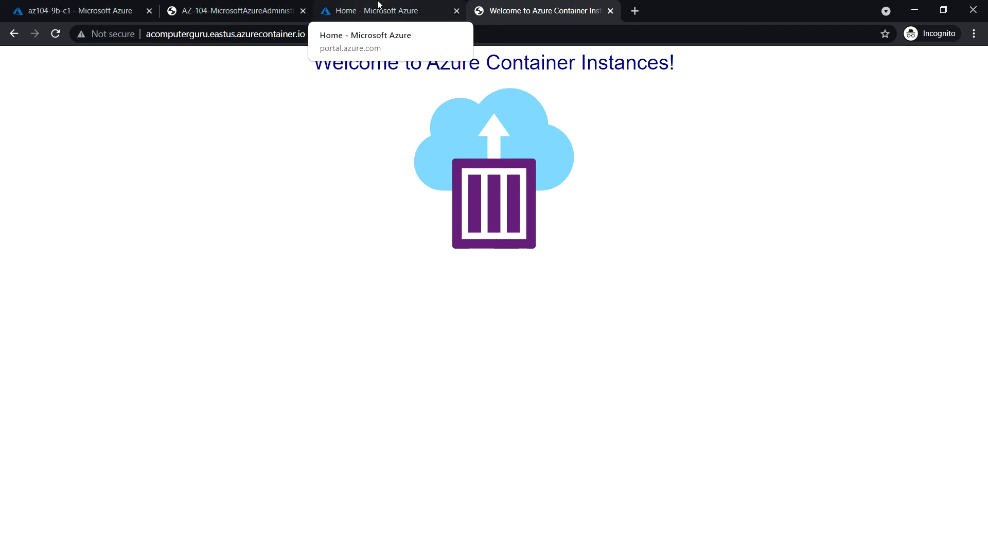
pyautogui.click(75, 10)
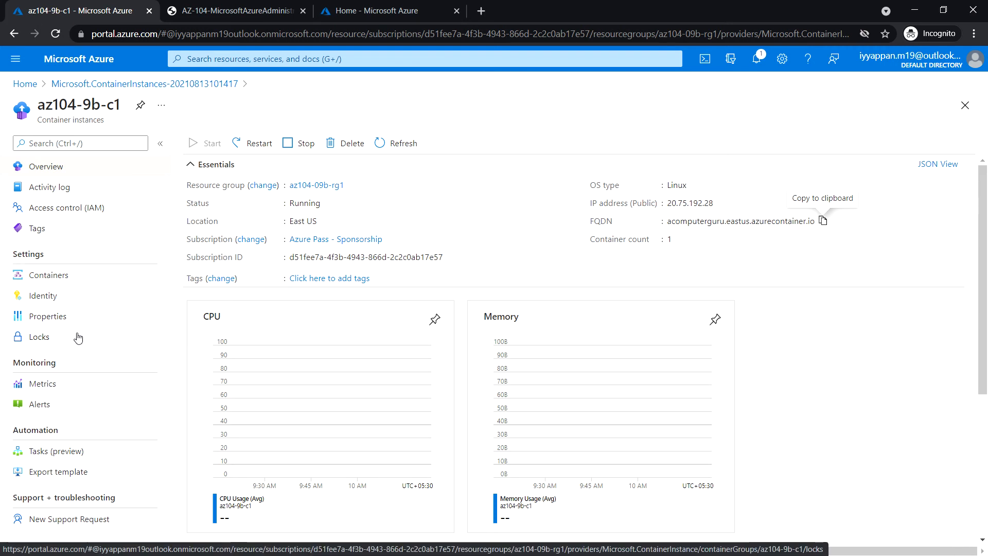
# - Show the az104-9b-c1 container's Logs with the HTTP GET entries from the page visit
pyautogui.click(48, 274)
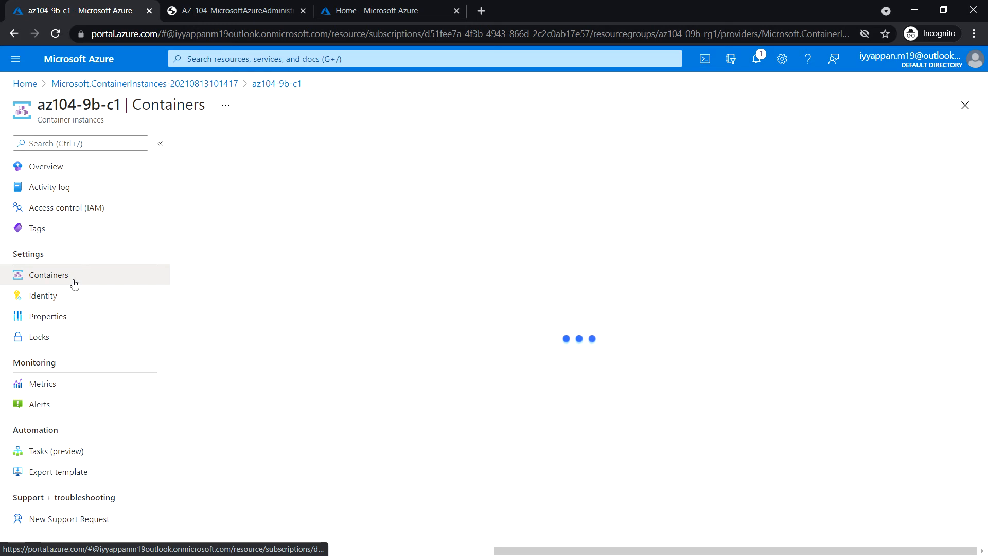
pyautogui.click(48, 275)
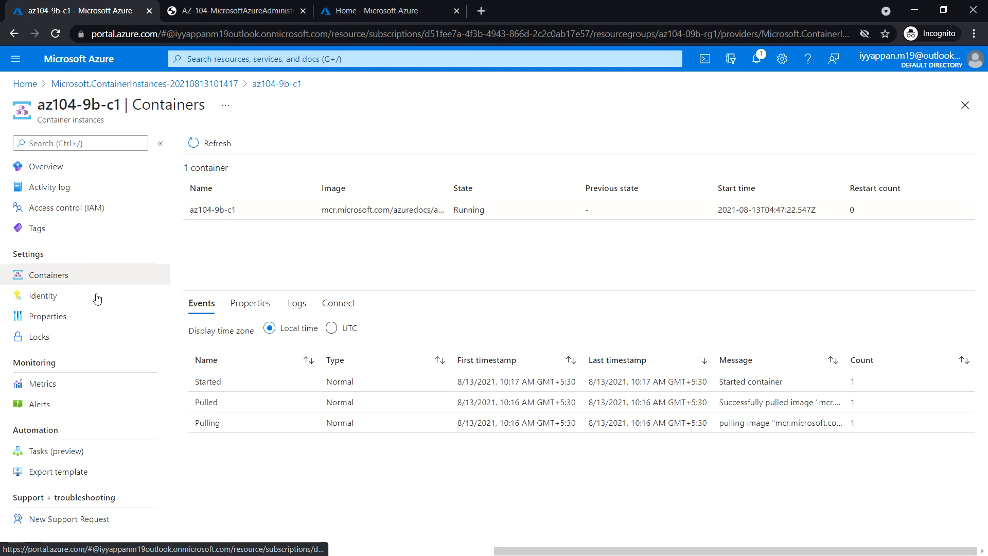
pyautogui.click(297, 302)
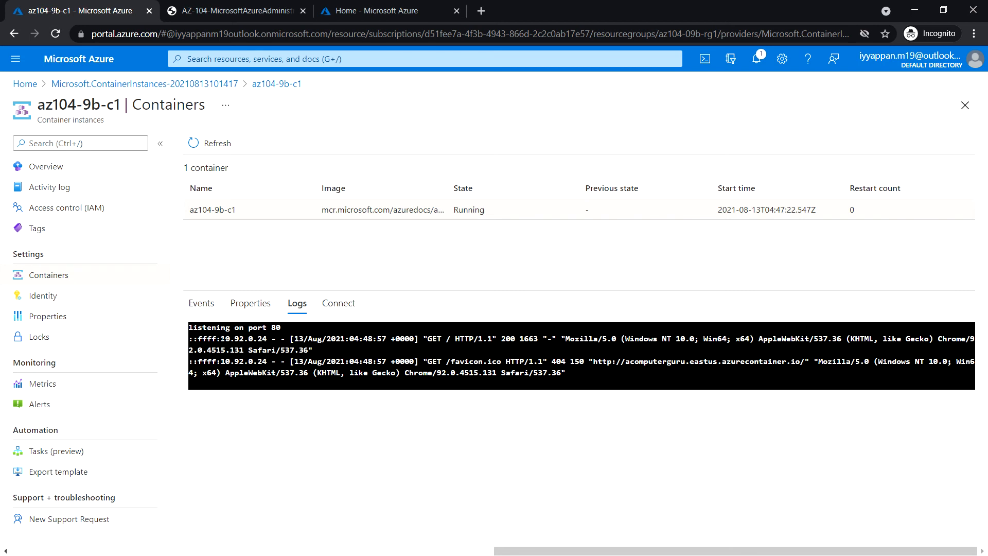
pyautogui.moveTo(381, 354)
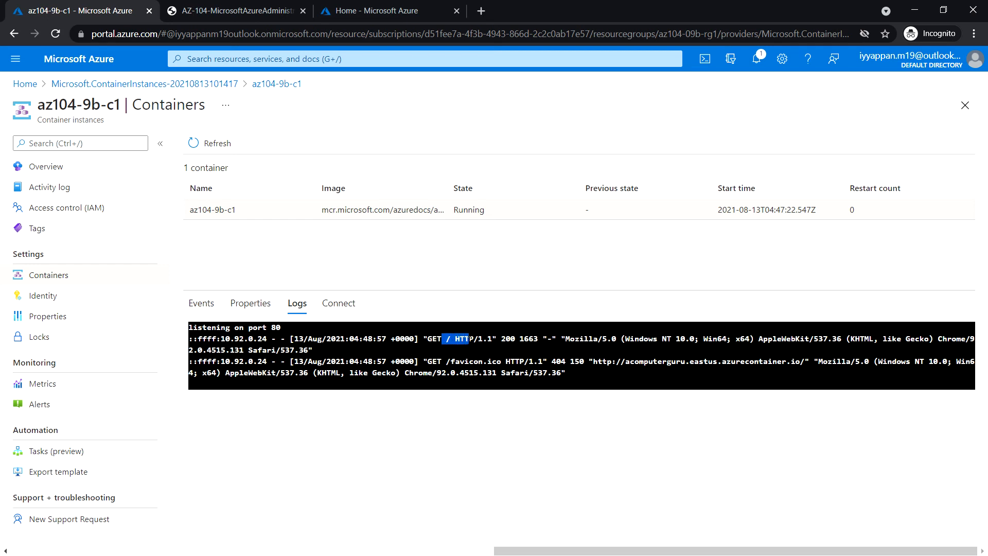
pyautogui.moveTo(720, 388)
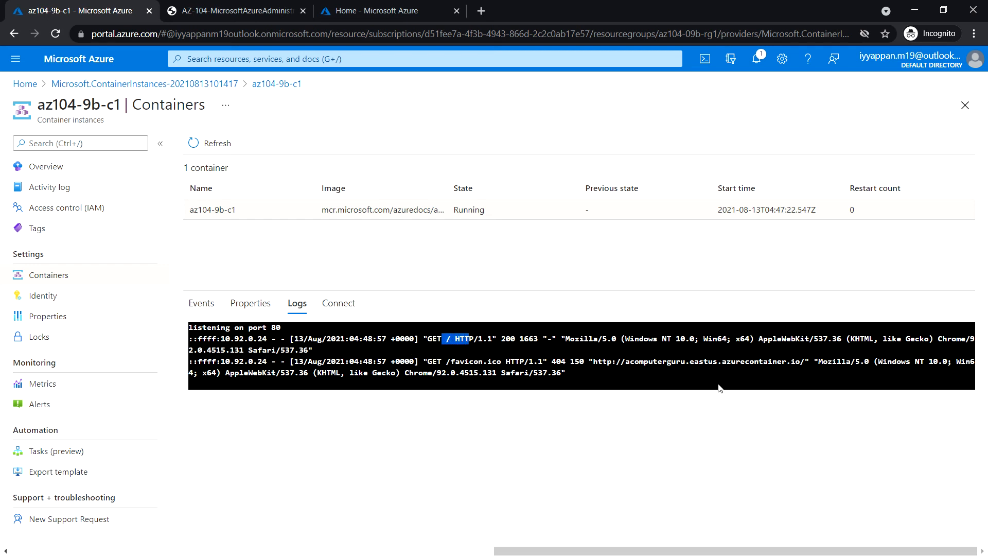
pyautogui.moveTo(659, 410)
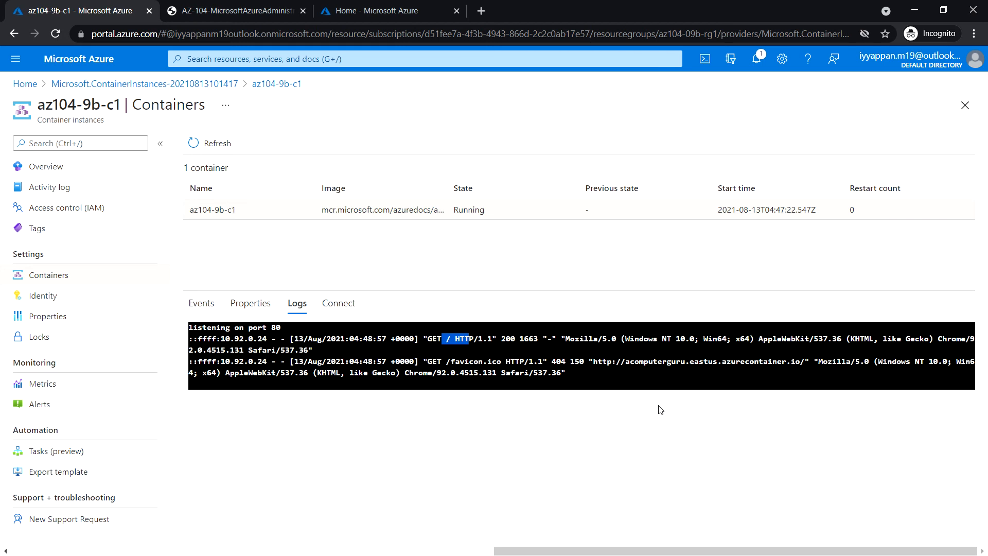
pyautogui.moveTo(640, 417)
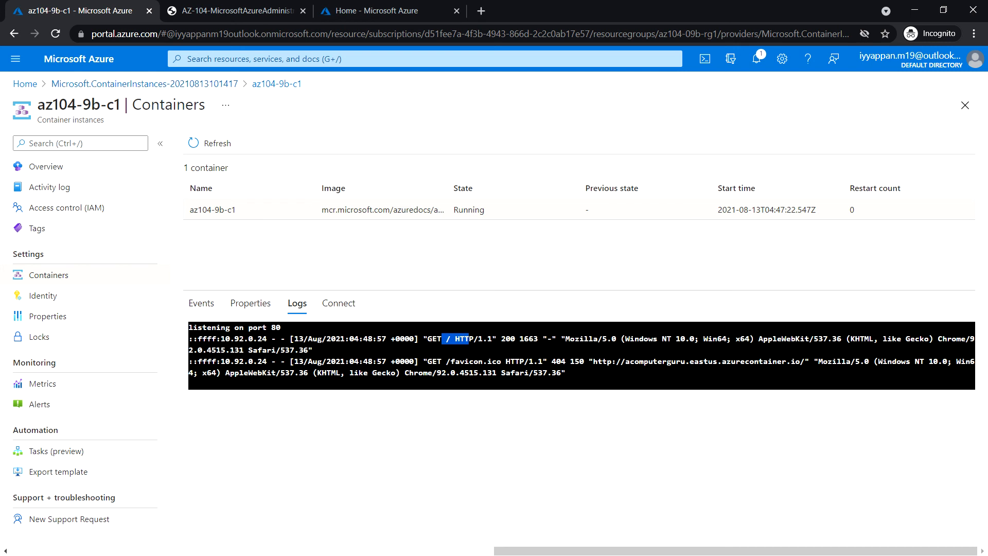
pyautogui.moveTo(92, 285)
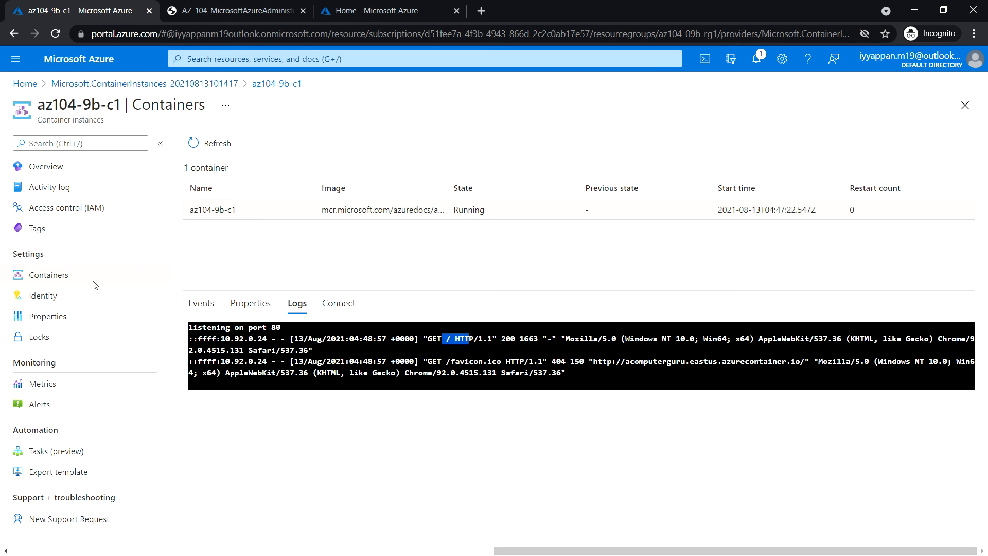